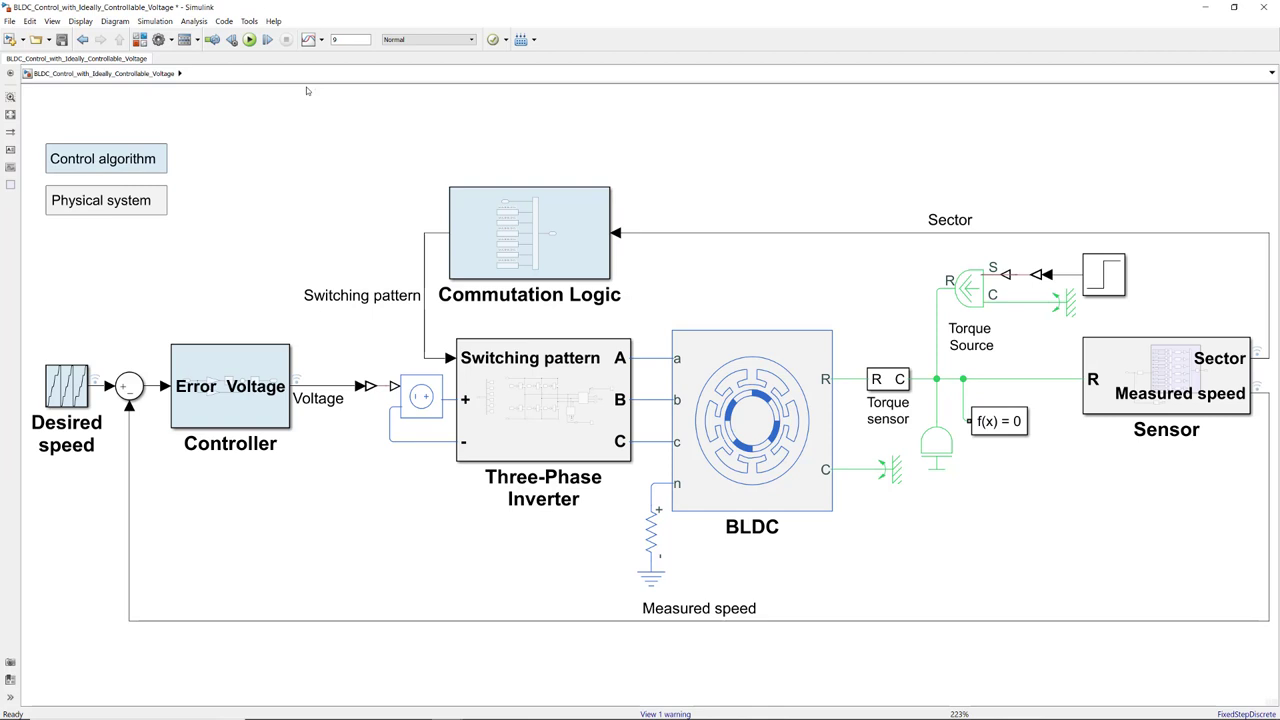
# Run the BLDC motor model and open its logged run in the Simulation Data Inspector
pyautogui.click(248, 39)
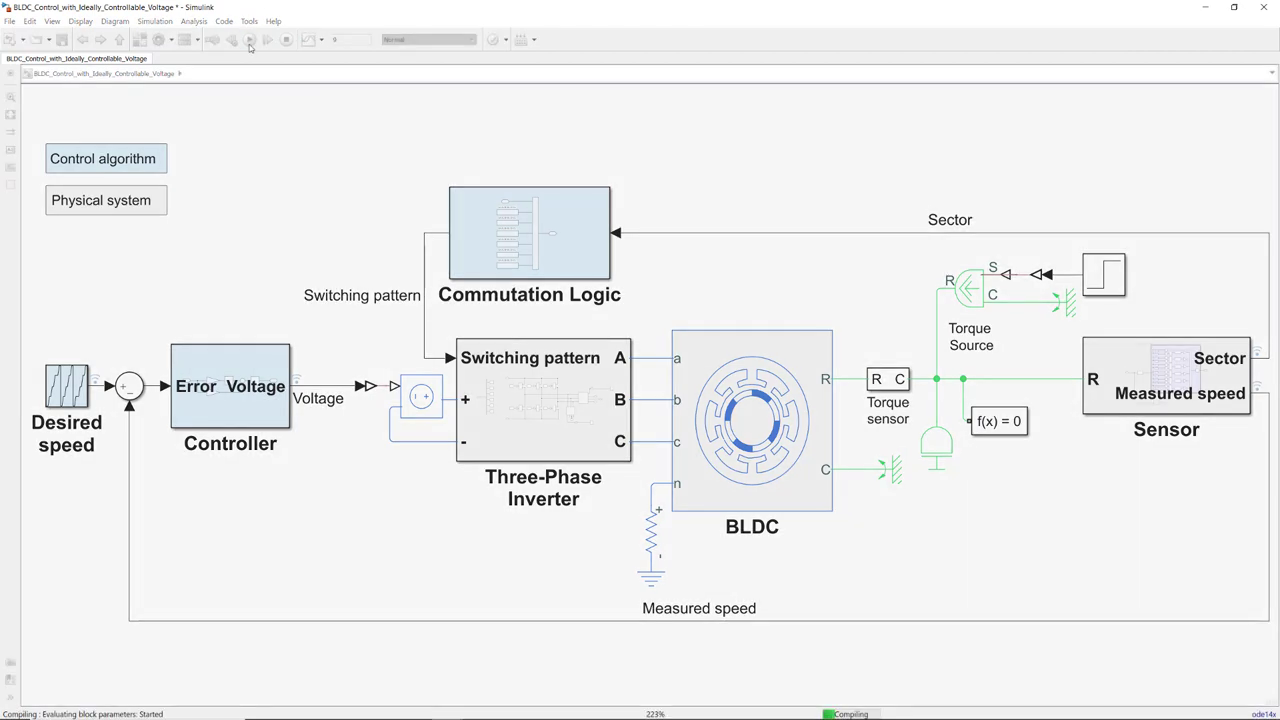
pyautogui.click(248, 39)
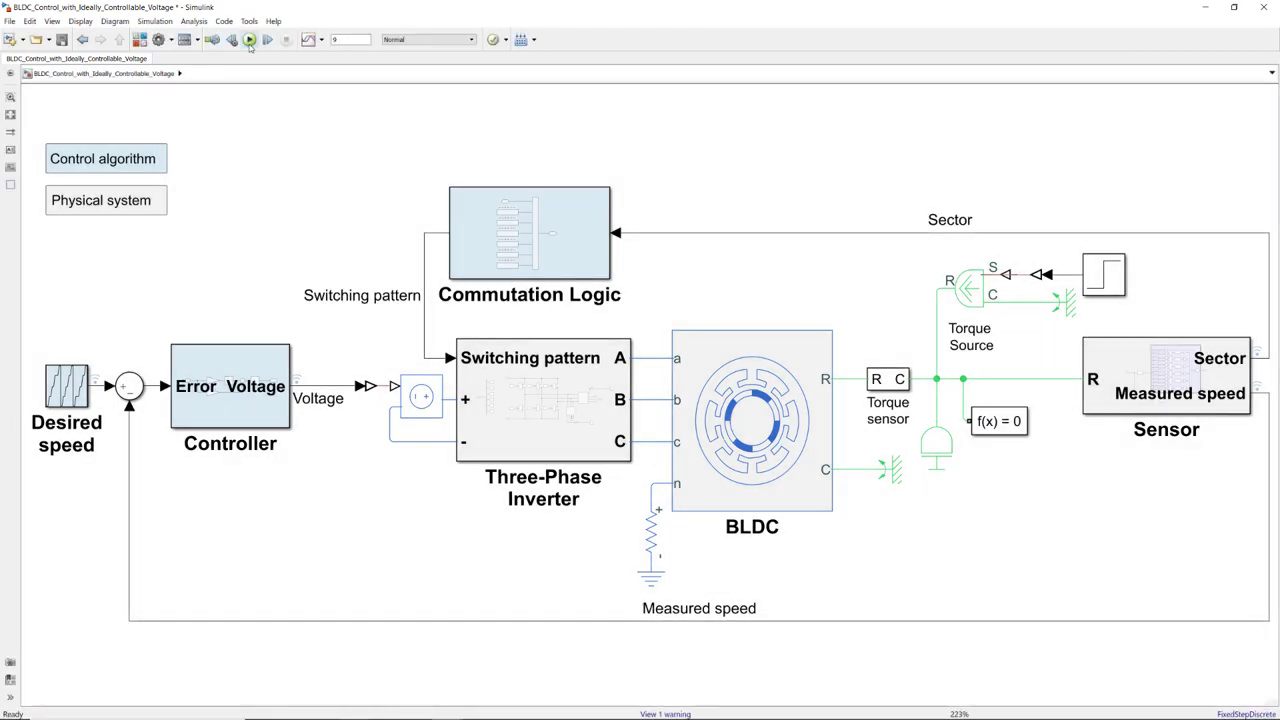
pyautogui.click(213, 40)
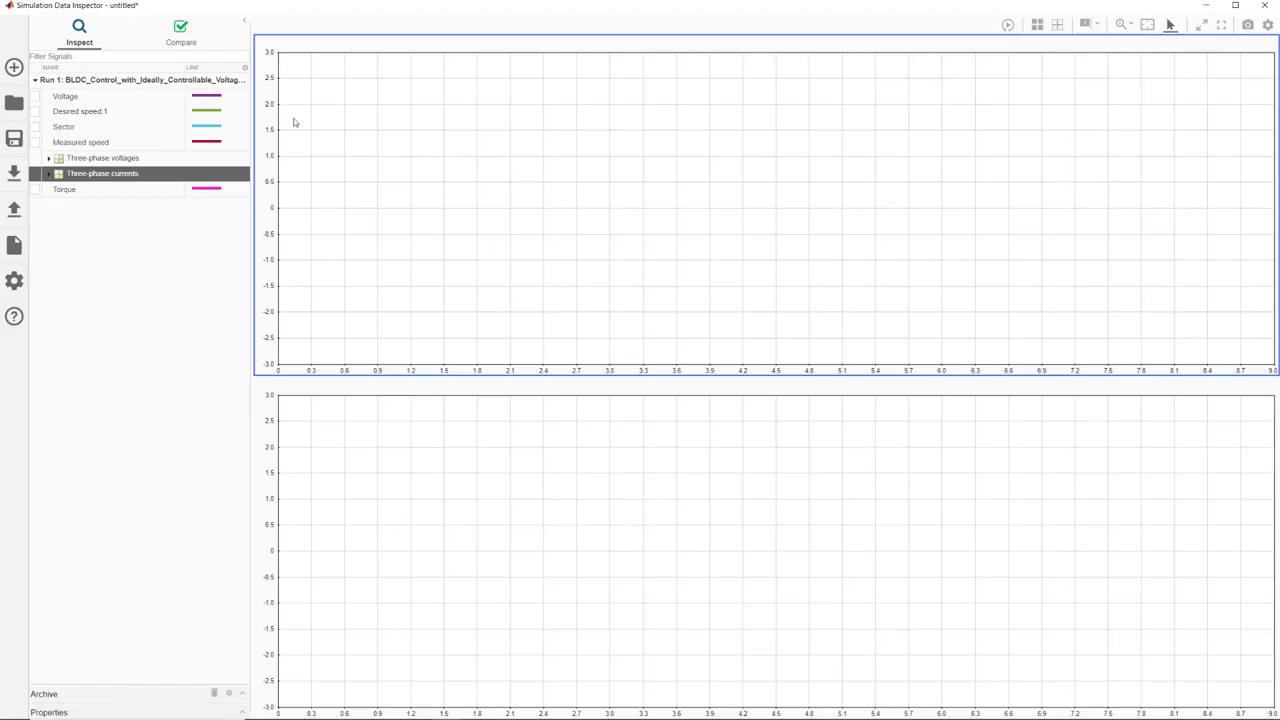
pyautogui.moveTo(33, 115)
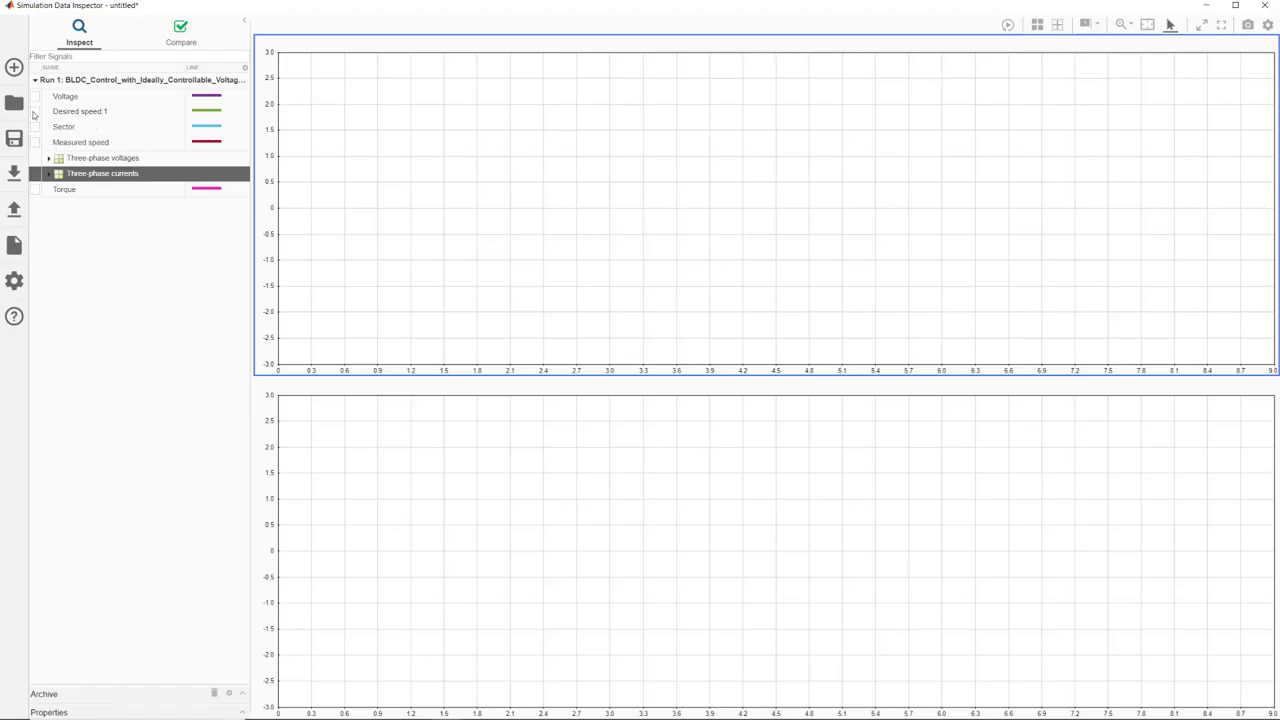
# Plot Desired speed in the top chart and Voltage in the bottom chart
pyautogui.click(35, 111)
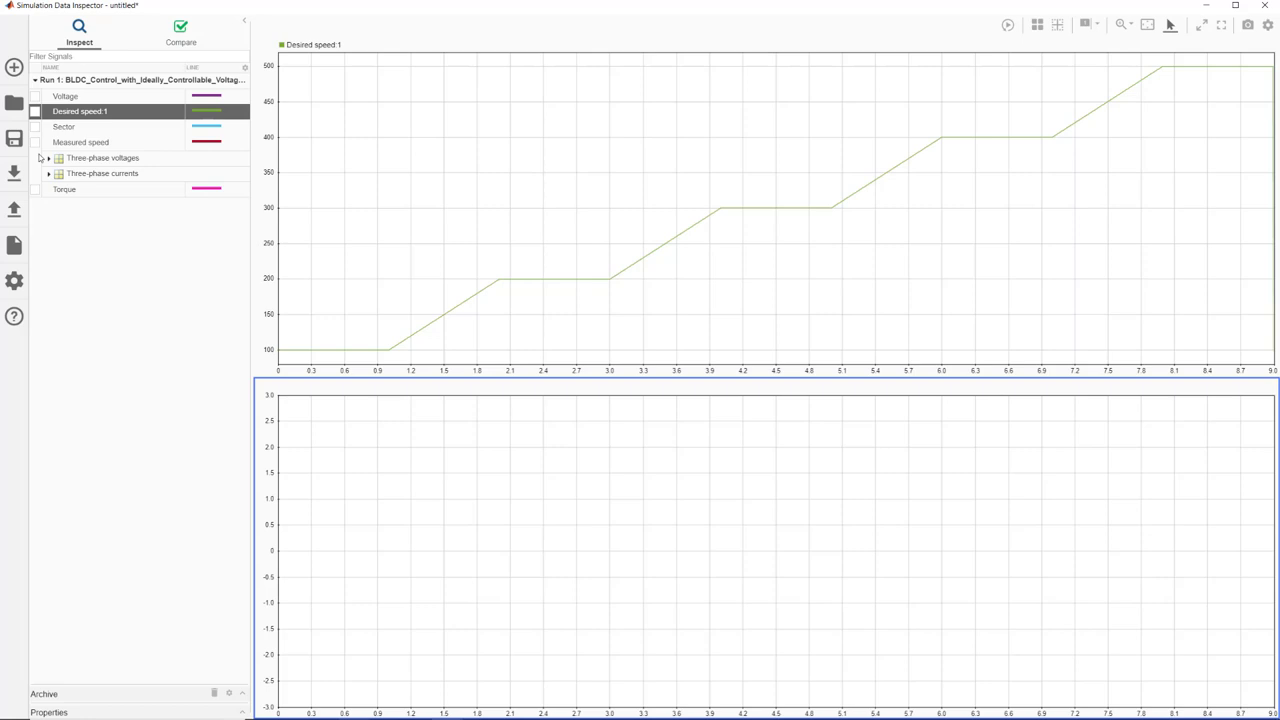
pyautogui.moveTo(37, 98)
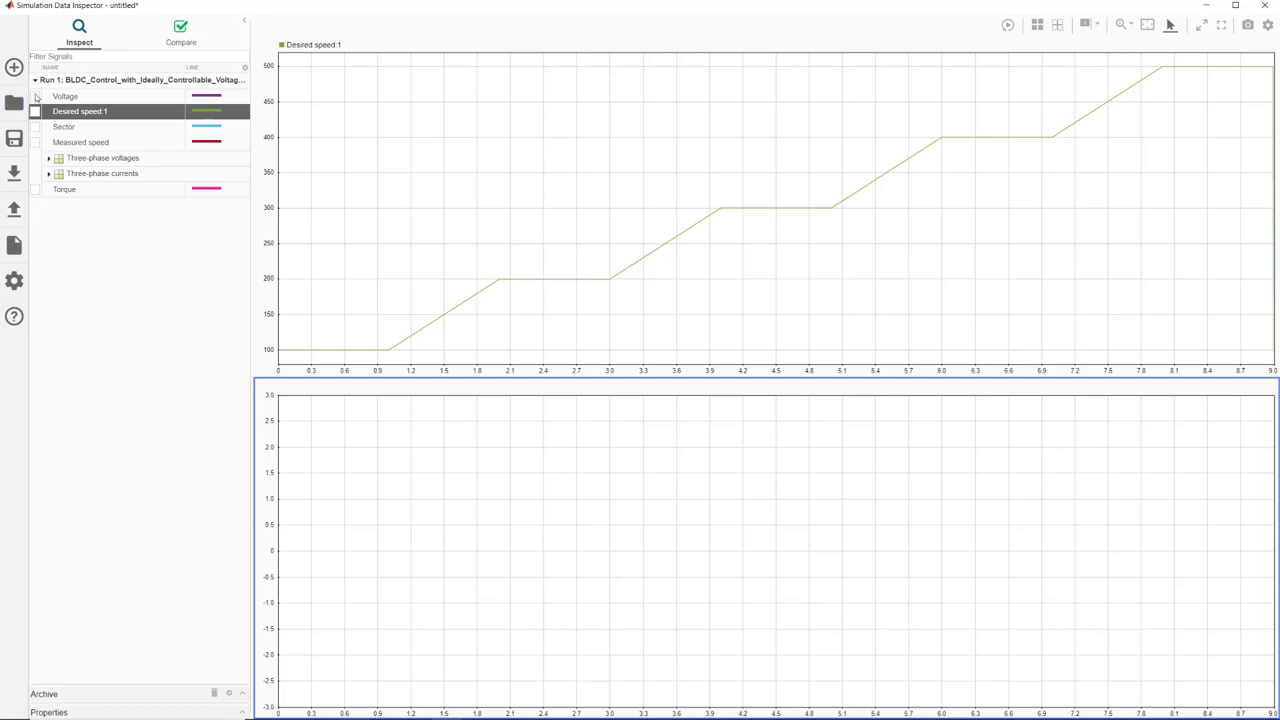
pyautogui.click(35, 96)
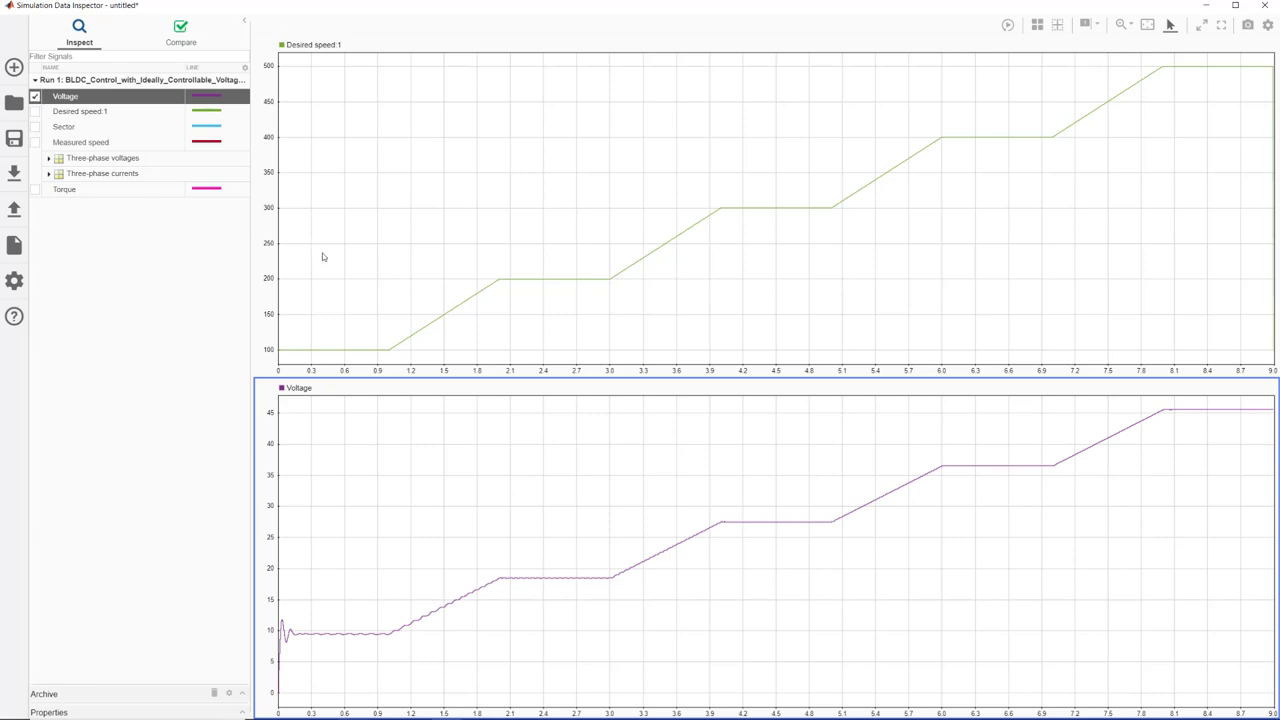
# Overlay Measured speed on Desired speed in the top chart and plot Sector below
pyautogui.click(80, 142)
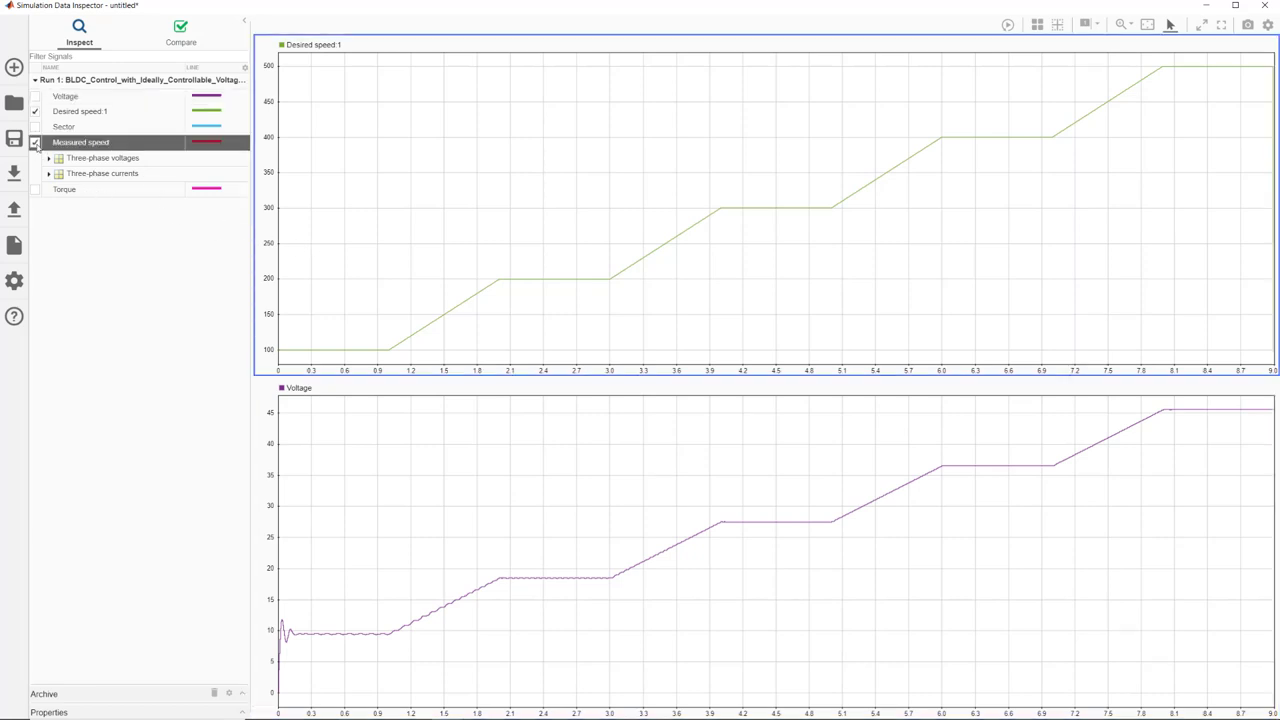
pyautogui.click(35, 142)
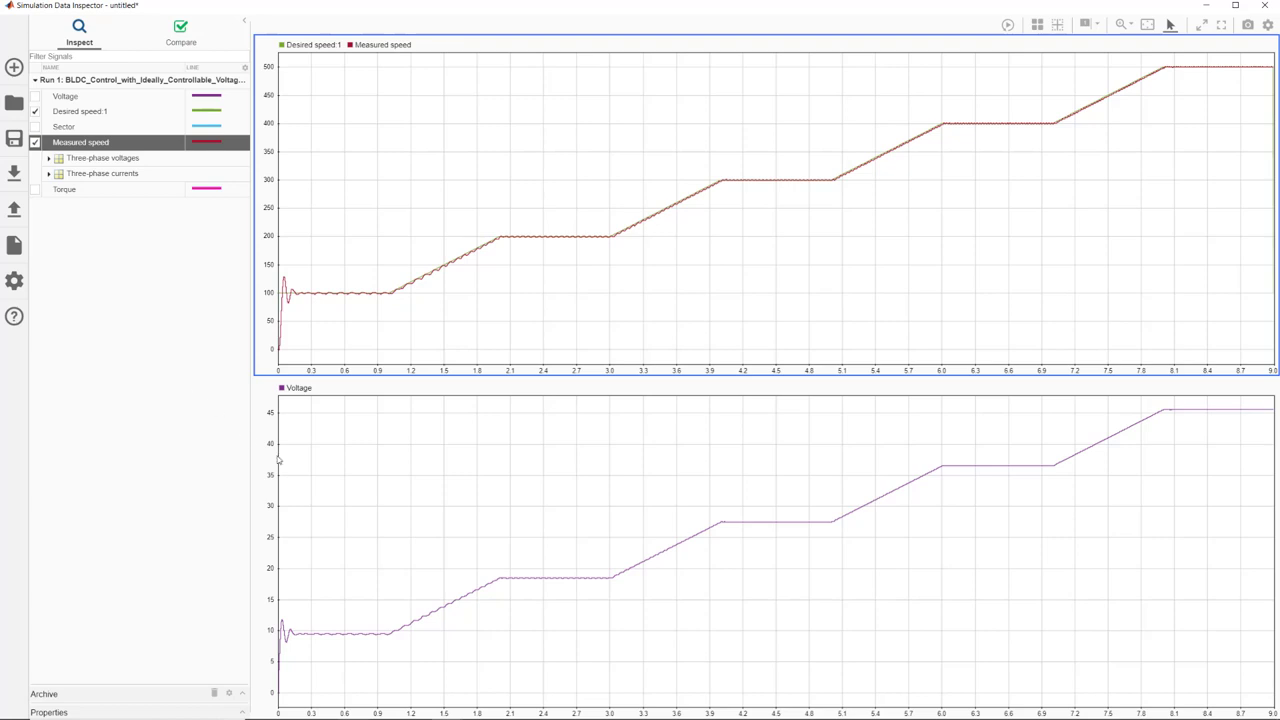
pyautogui.click(35, 127)
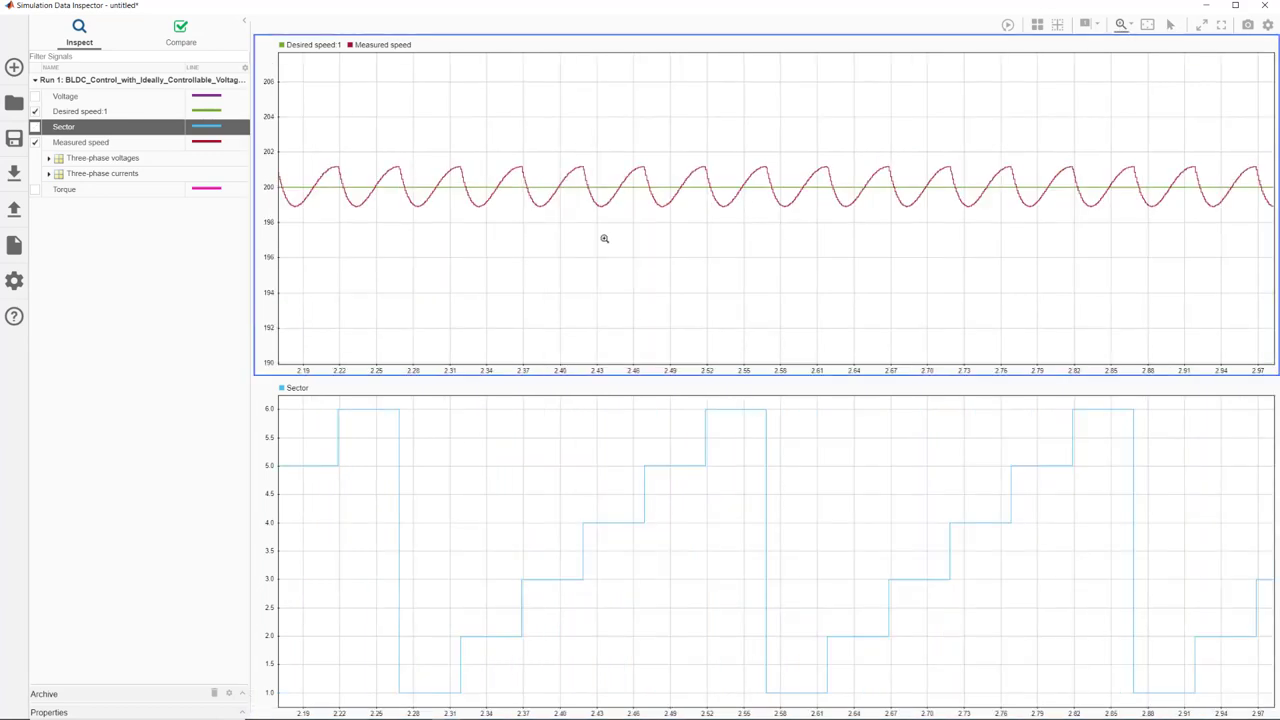
# Select the Sector chart as the plotting target for the three-phase currents
pyautogui.click(35, 126)
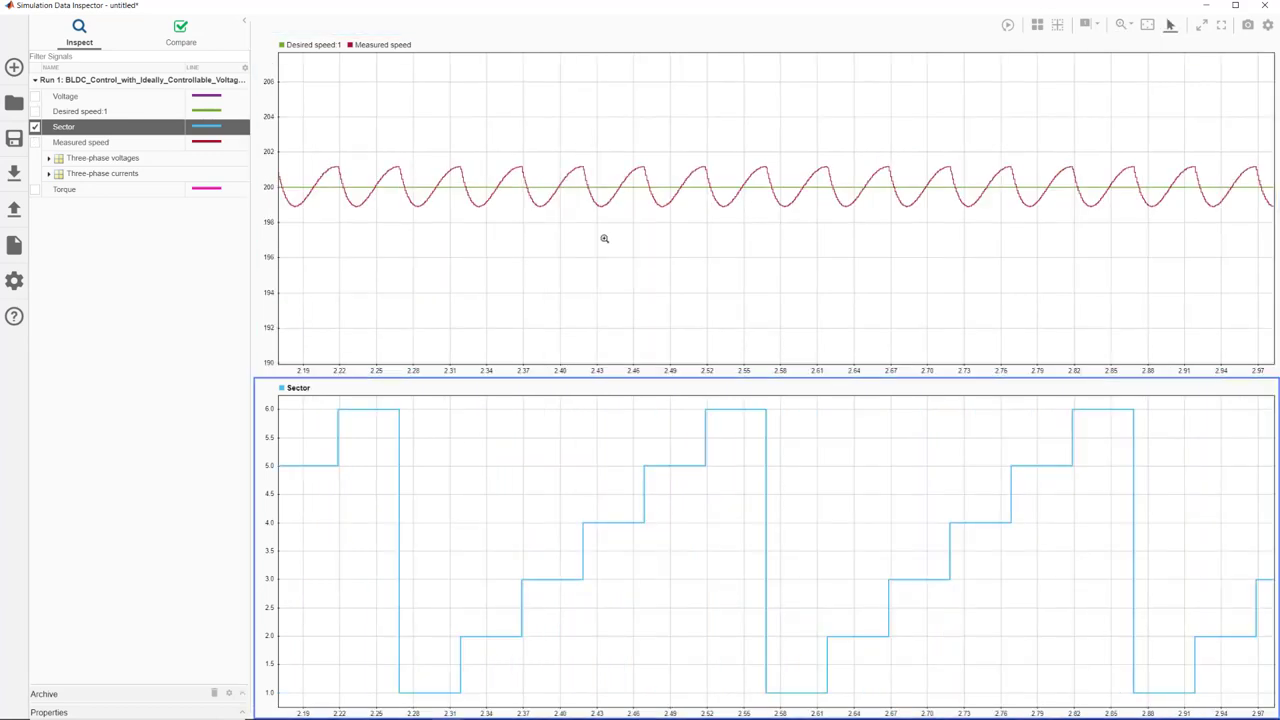
pyautogui.moveTo(361, 376)
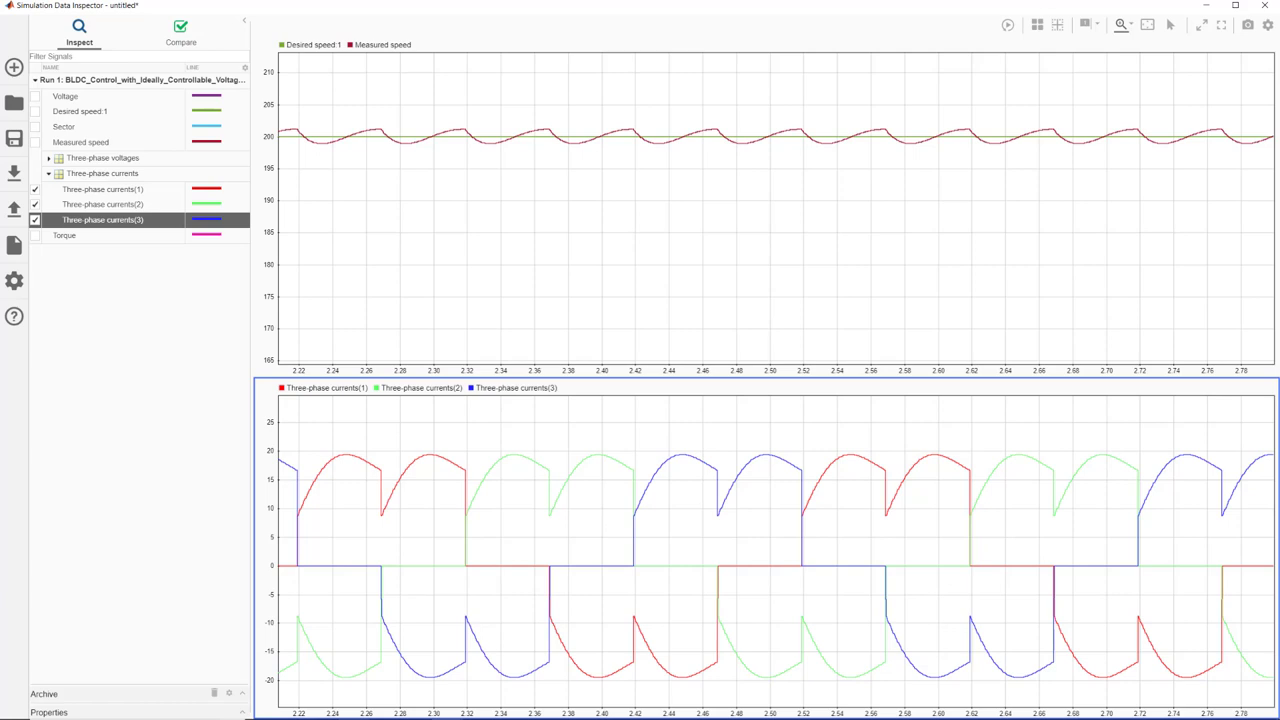
# Add a third chart below the speed and current plots and plot Torque in it
pyautogui.moveTo(292, 451); pyautogui.dragTo(383, 569)
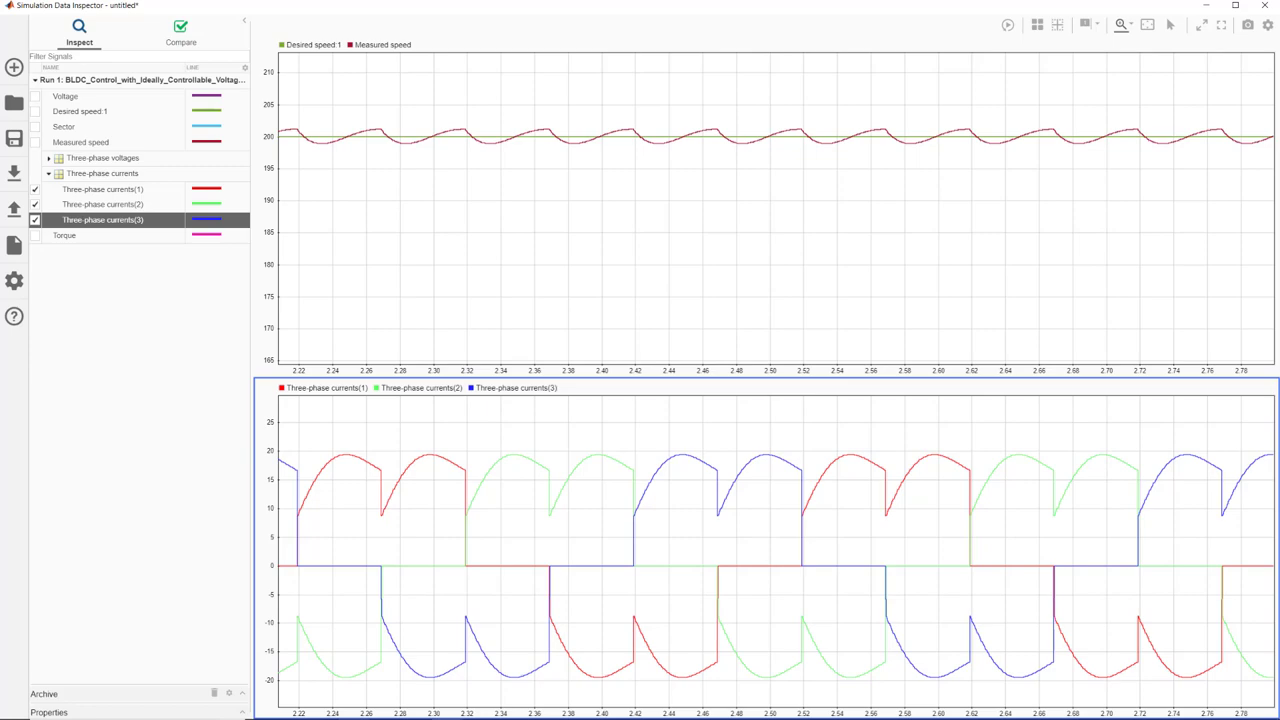
pyautogui.click(64, 235)
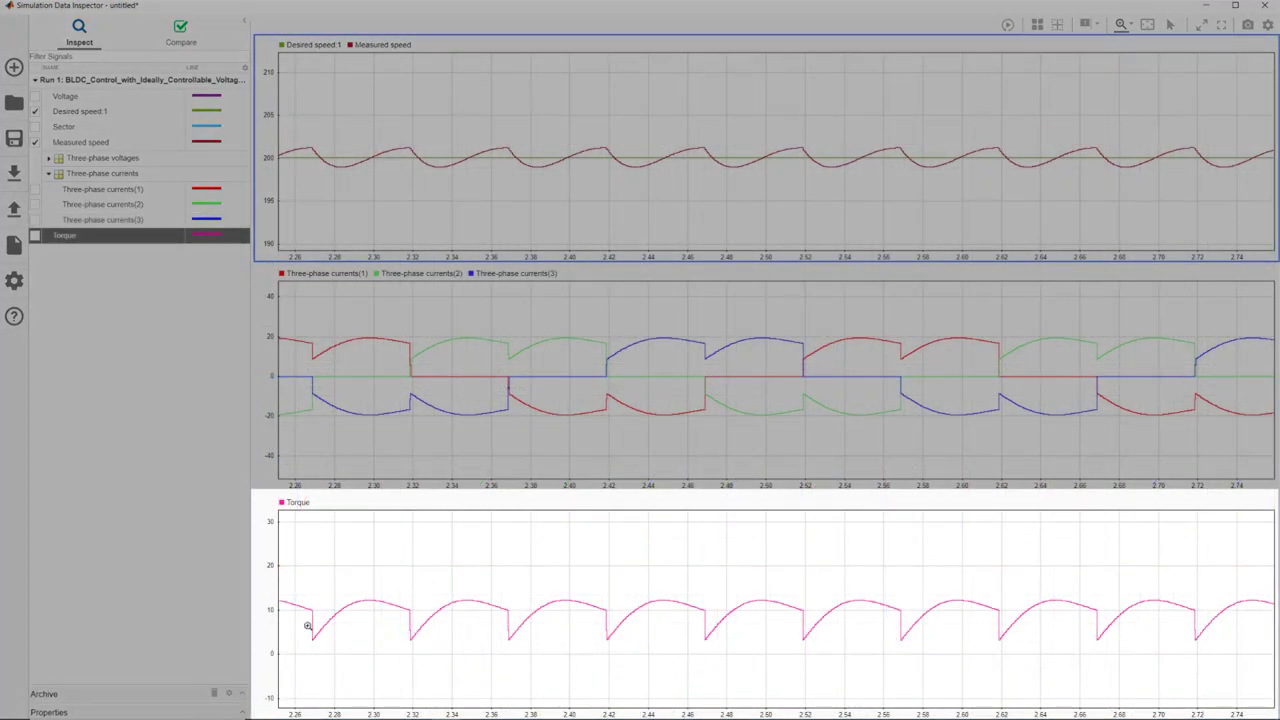